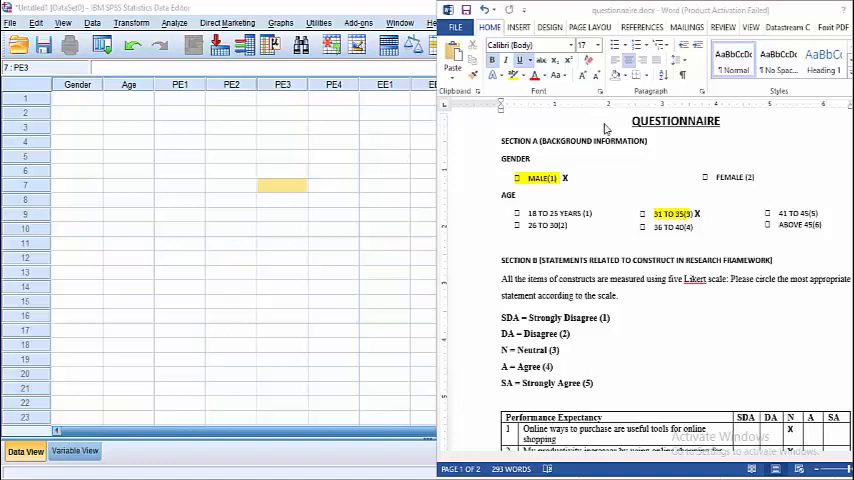
mouse_move(573, 206)
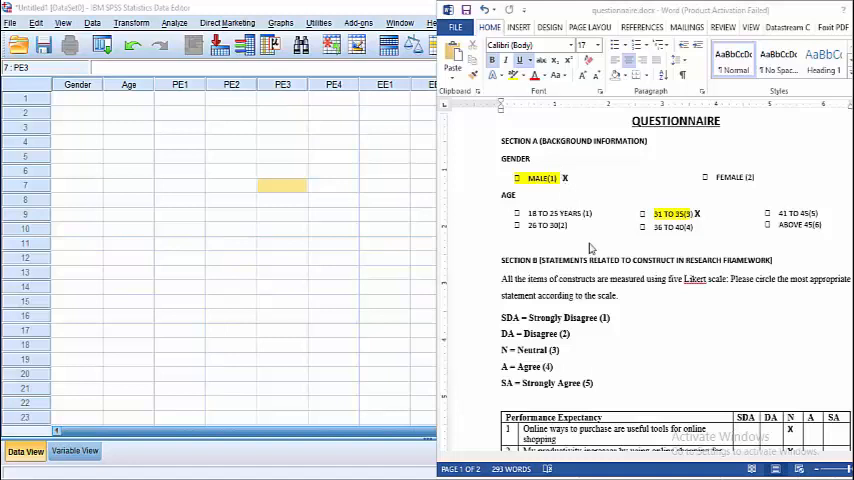
mouse_move(344, 146)
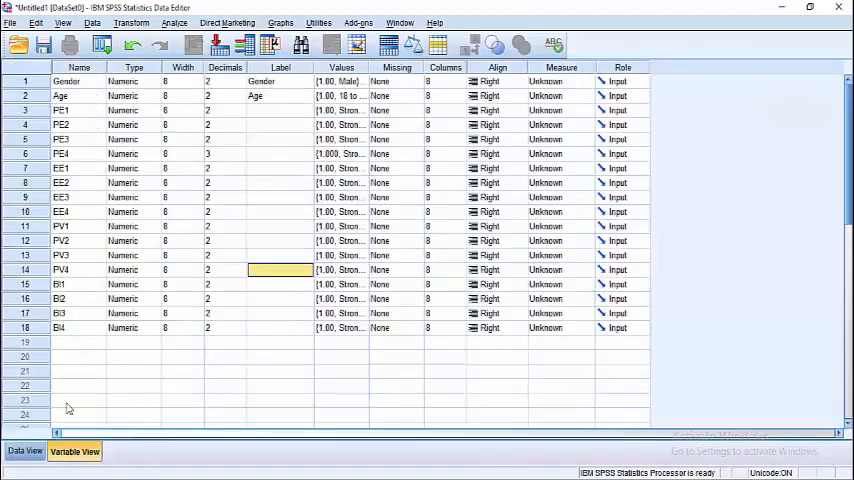
mouse_move(44, 305)
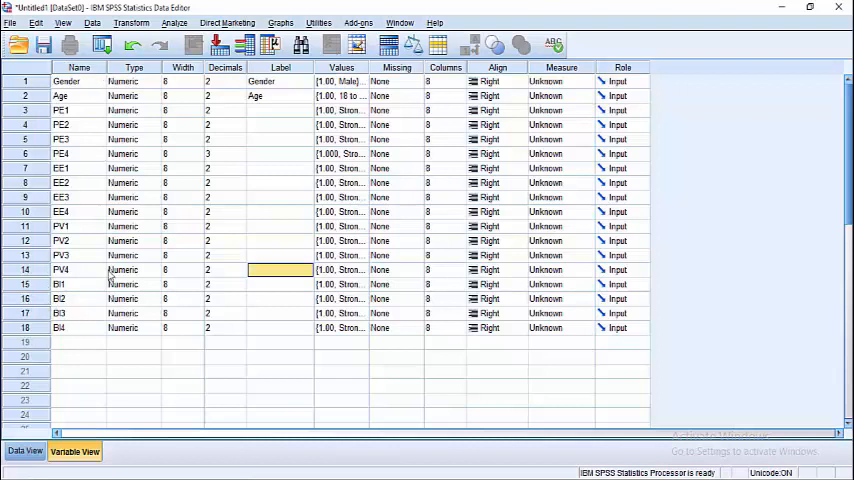
mouse_move(93, 320)
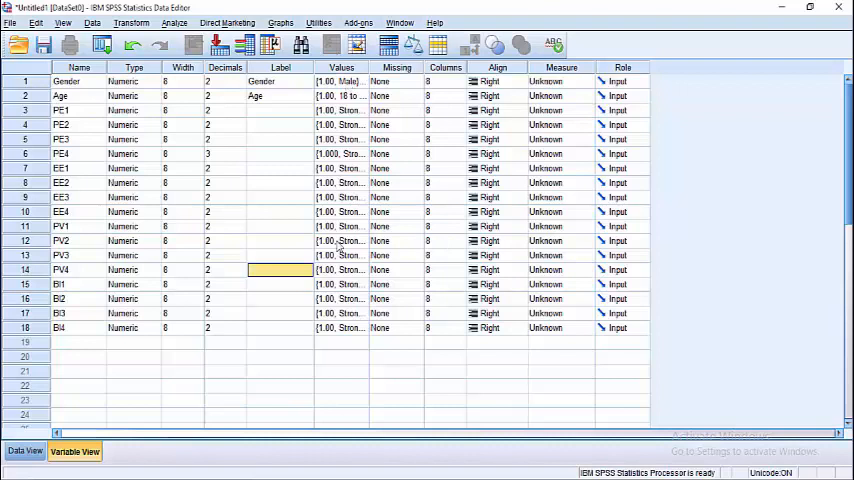
Switch to Data View and select row 1's Gender cell.
click(25, 451)
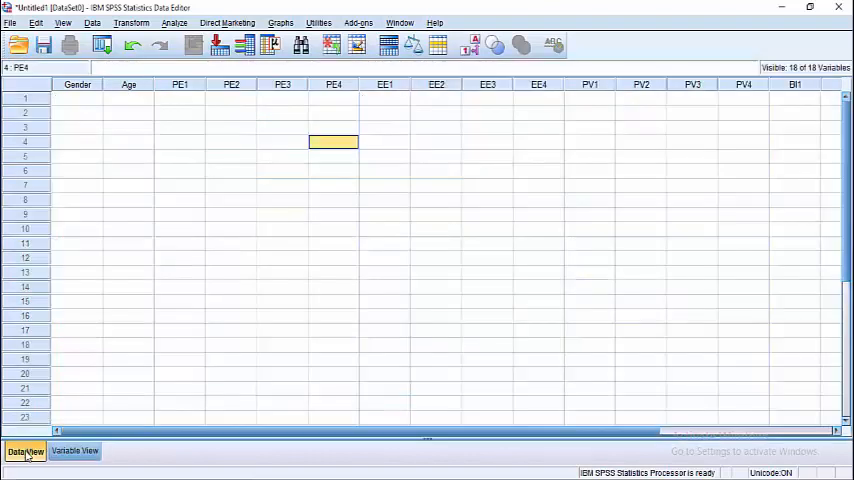
mouse_move(308, 92)
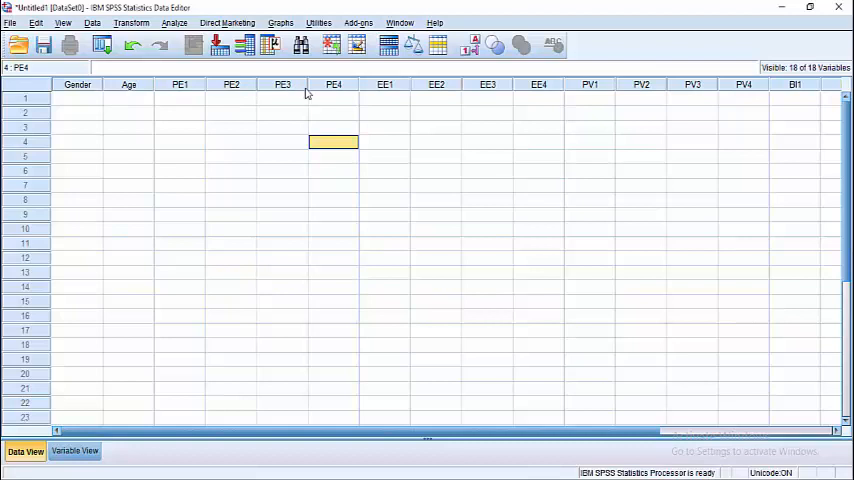
mouse_move(410, 86)
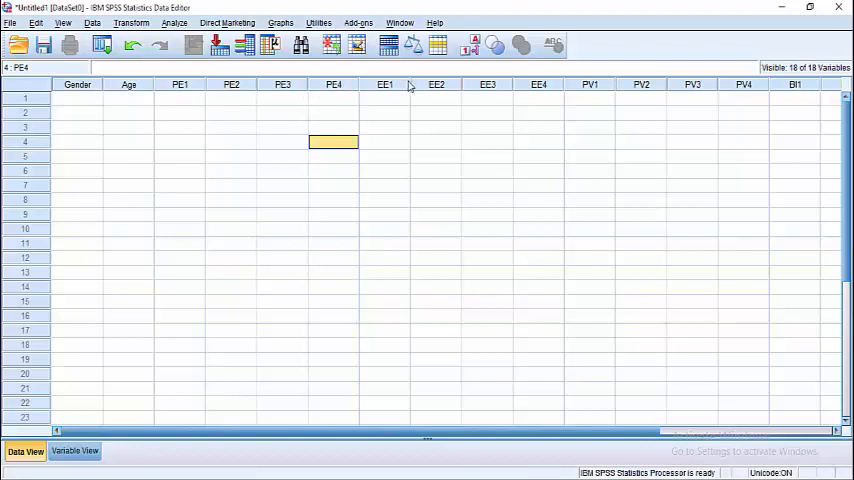
mouse_move(178, 111)
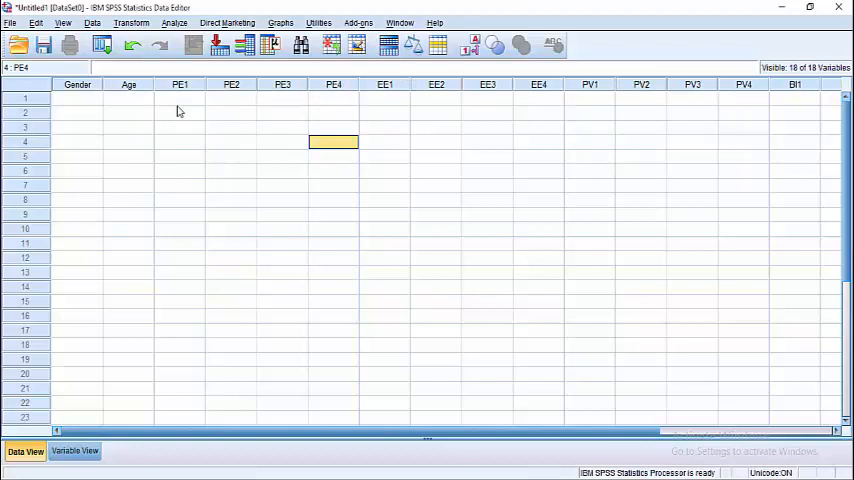
mouse_move(309, 134)
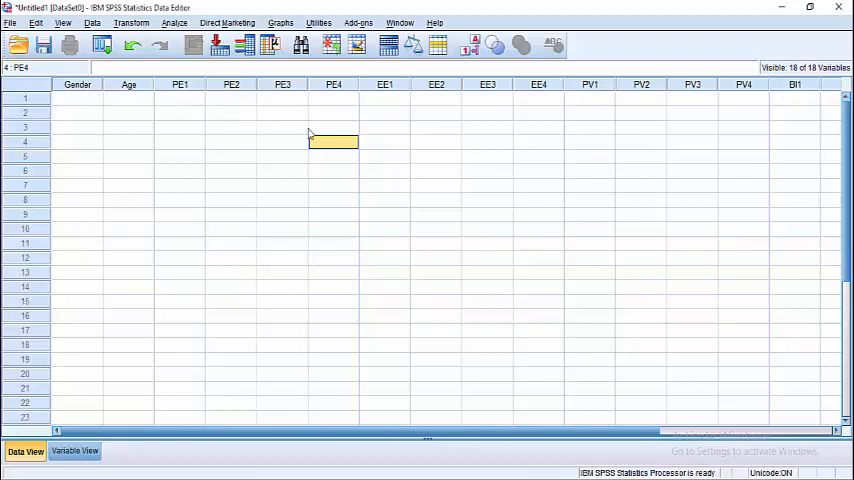
click(77, 98)
text(1)
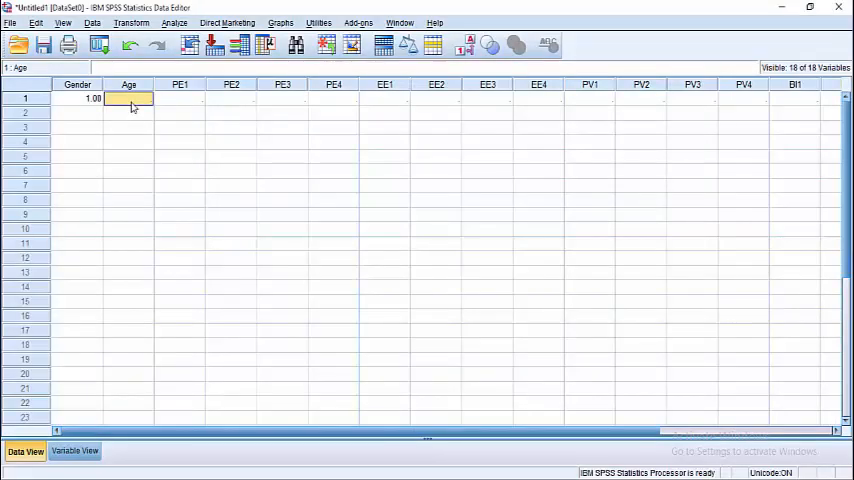
Enter Age code 3 in row 1 beside Gender.
text(3.00)
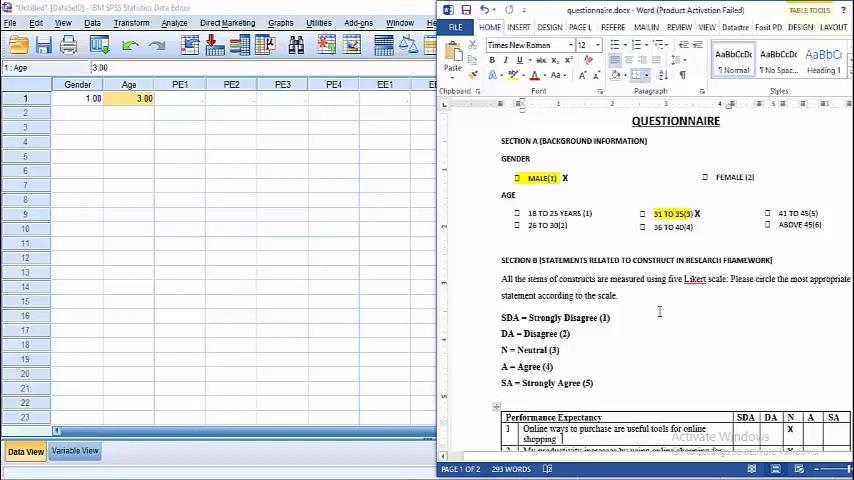
Scroll the questionnaire to the Performance Expectancy answers (3, 3, 4, 4).
scroll(down, 3)
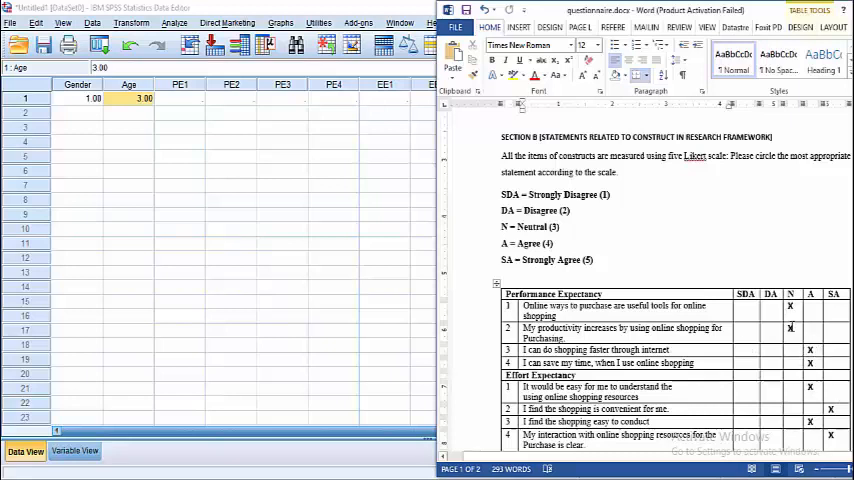
mouse_move(421, 210)
text(4.000)
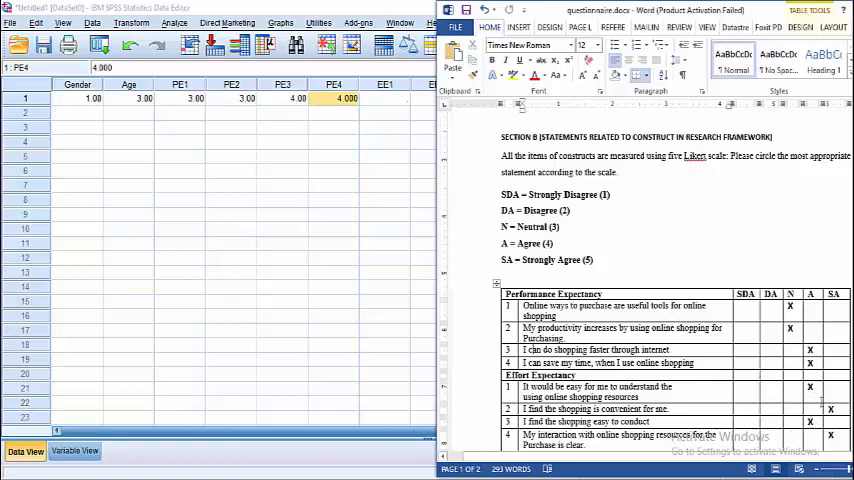
mouse_move(345, 263)
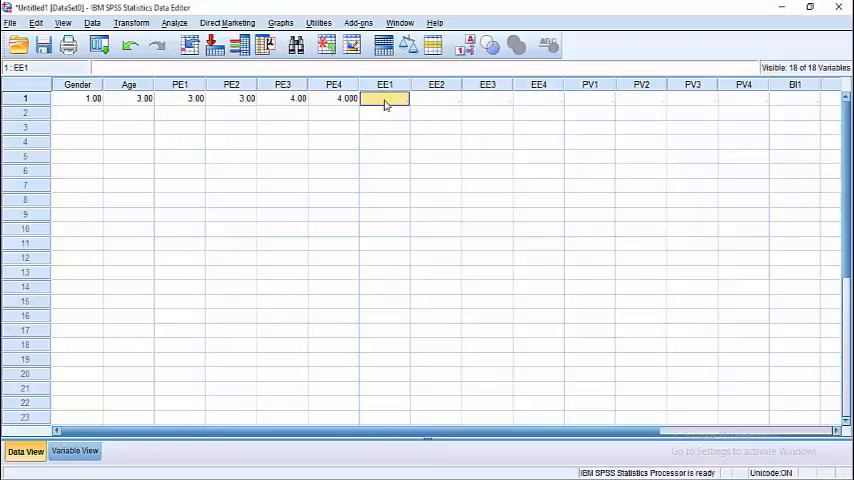
Enter EE1 as 4 and scroll the questionnaire toward the next answers.
text(4.00)
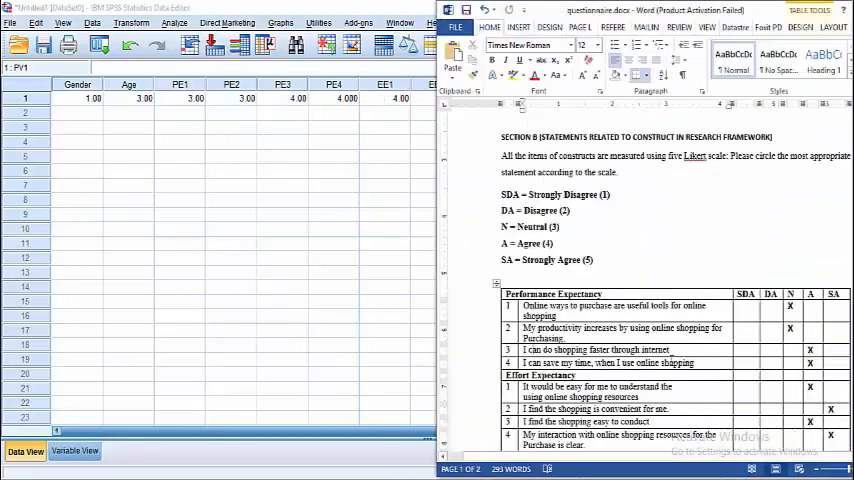
scroll(down, 3)
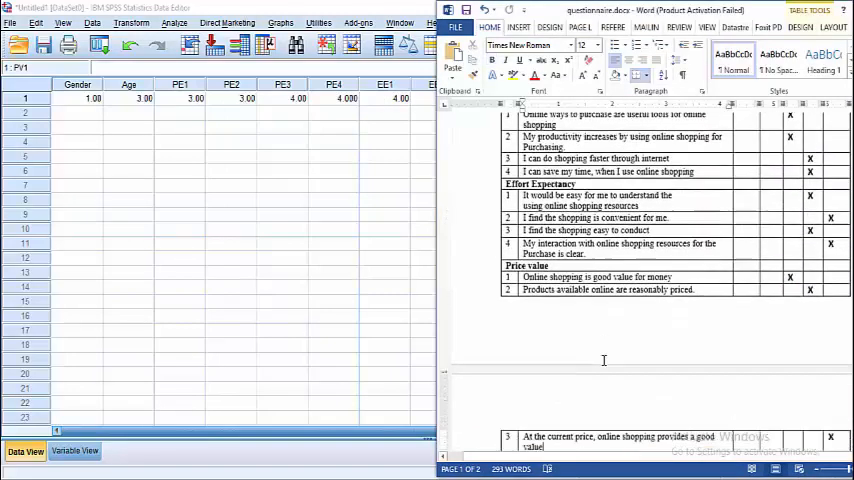
scroll(down, 3)
text(5)
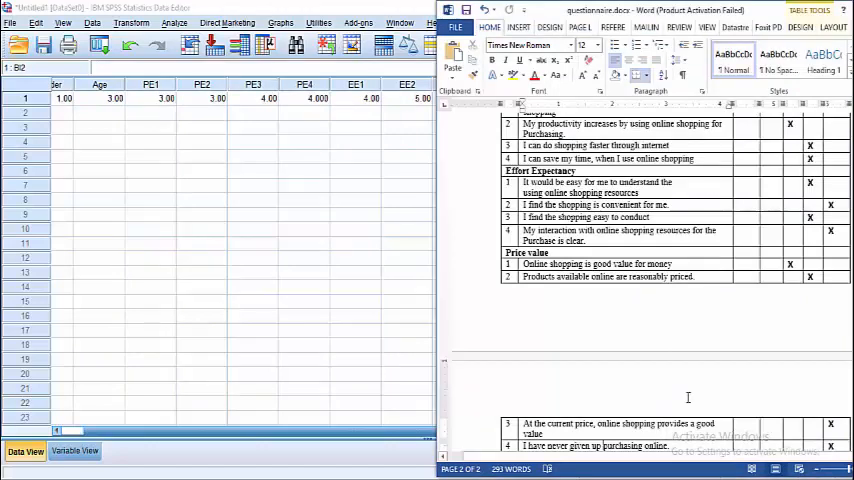
Move to row 1's Behavioural Intention columns and begin entering BI1 as 3.
scroll(down, 3)
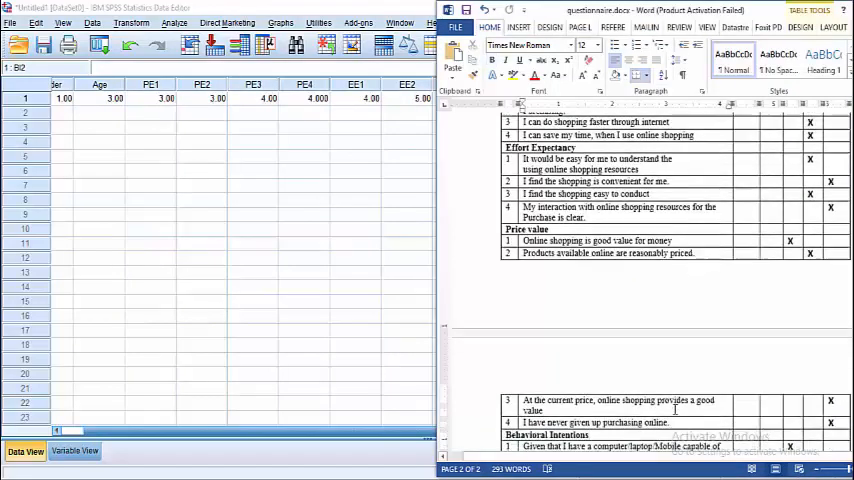
scroll(down, 3)
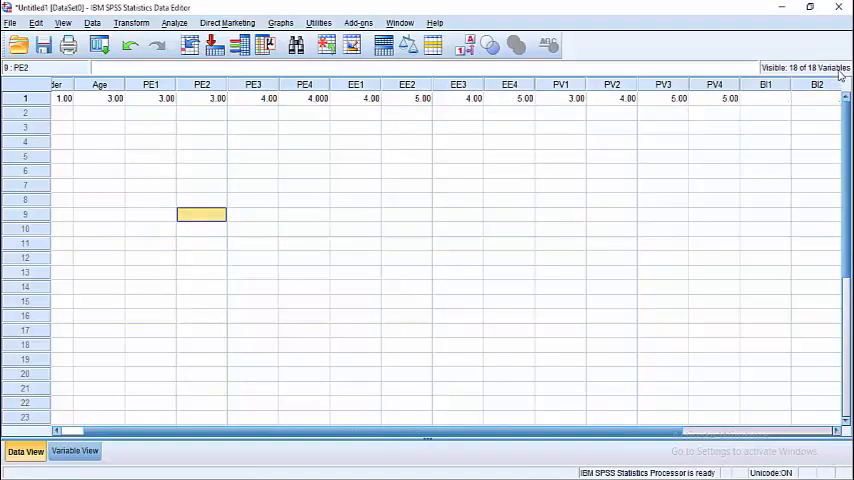
click(766, 98)
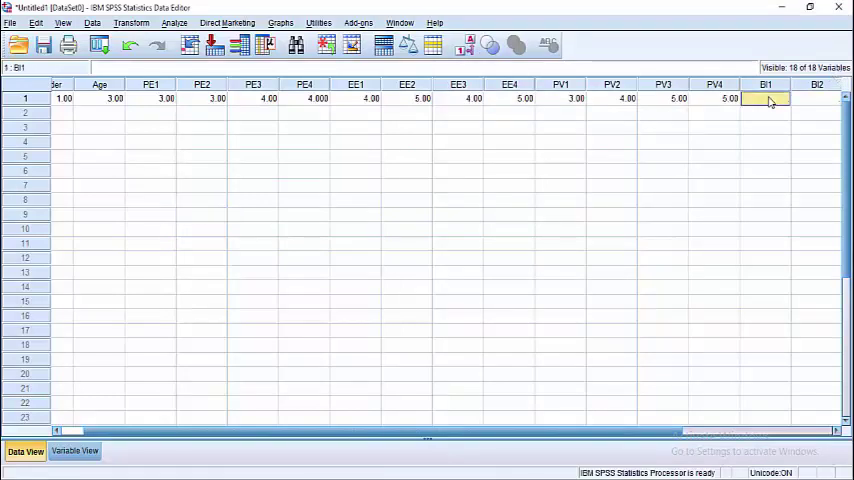
click(816, 98)
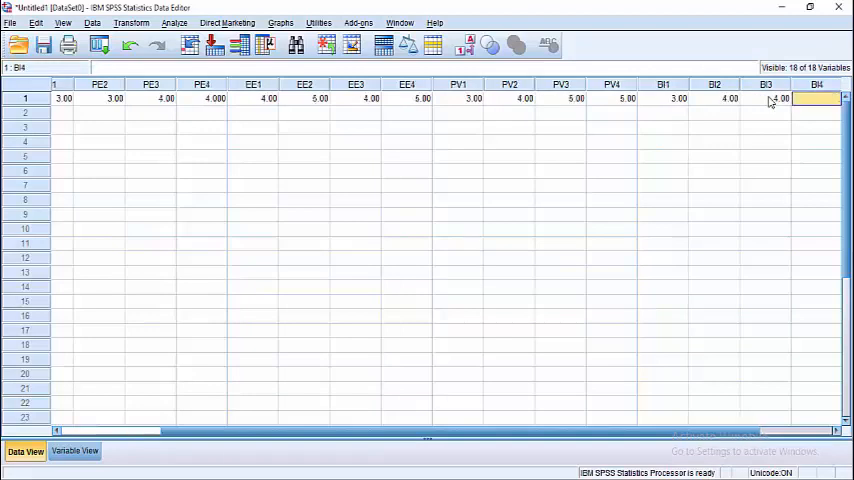
scroll(right, 3)
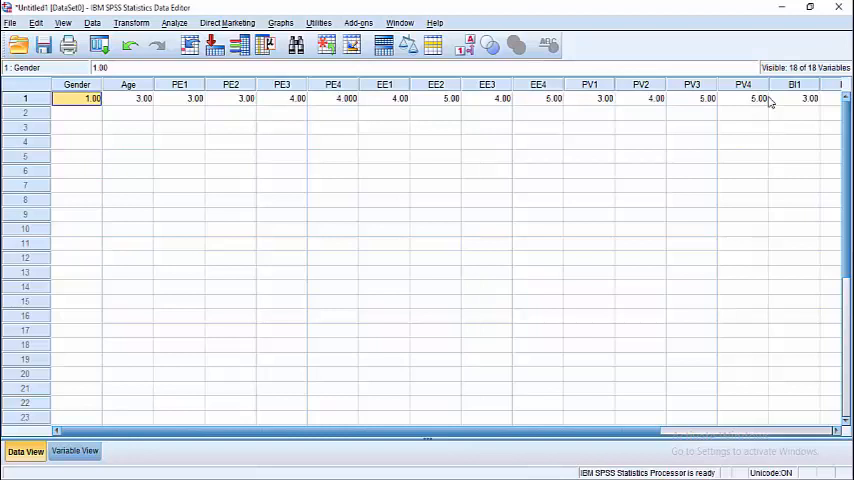
mouse_move(35, 108)
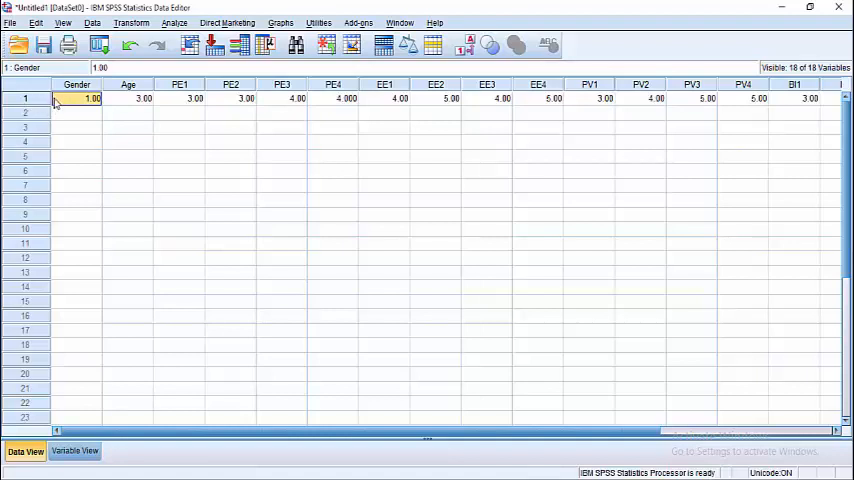
mouse_move(80, 104)
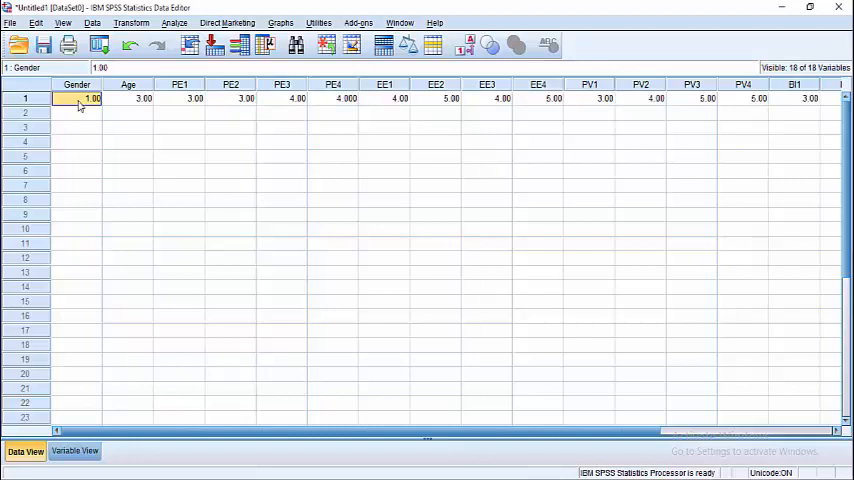
mouse_move(76, 110)
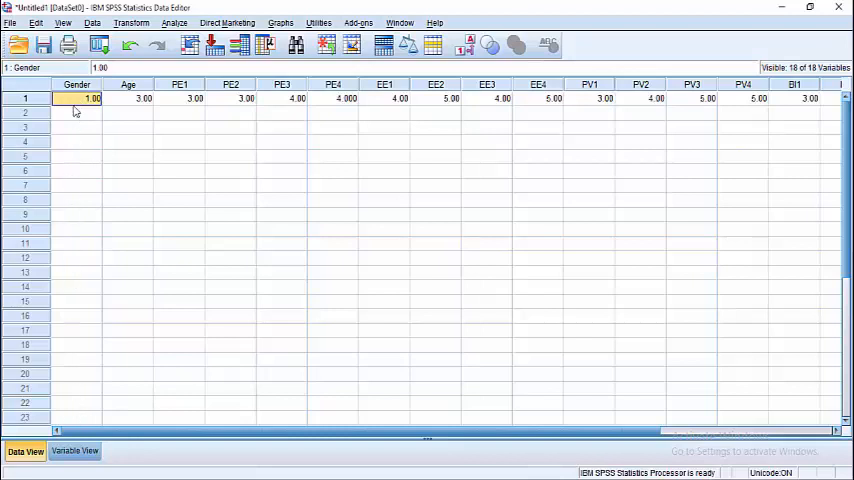